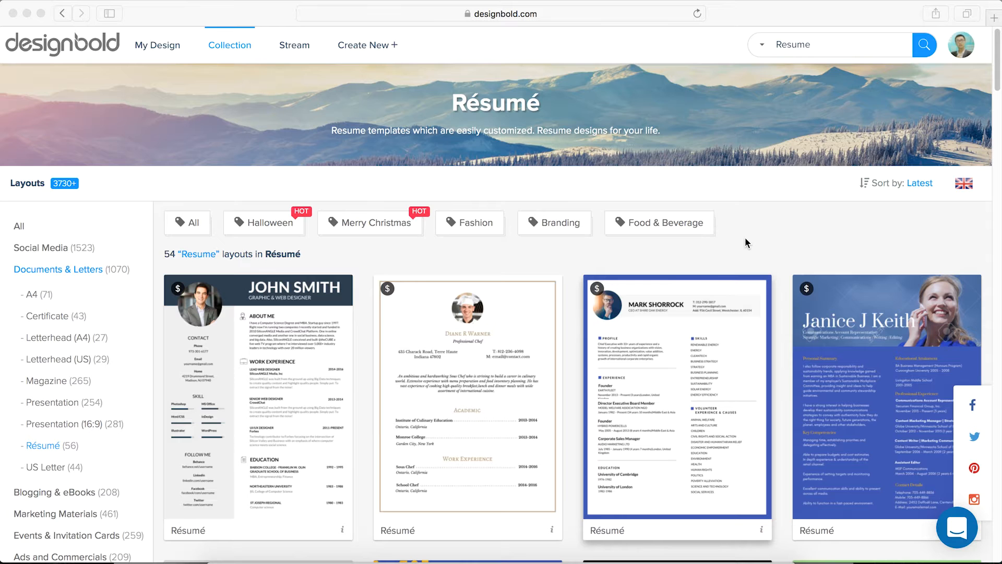
mouse_move(560, 24)
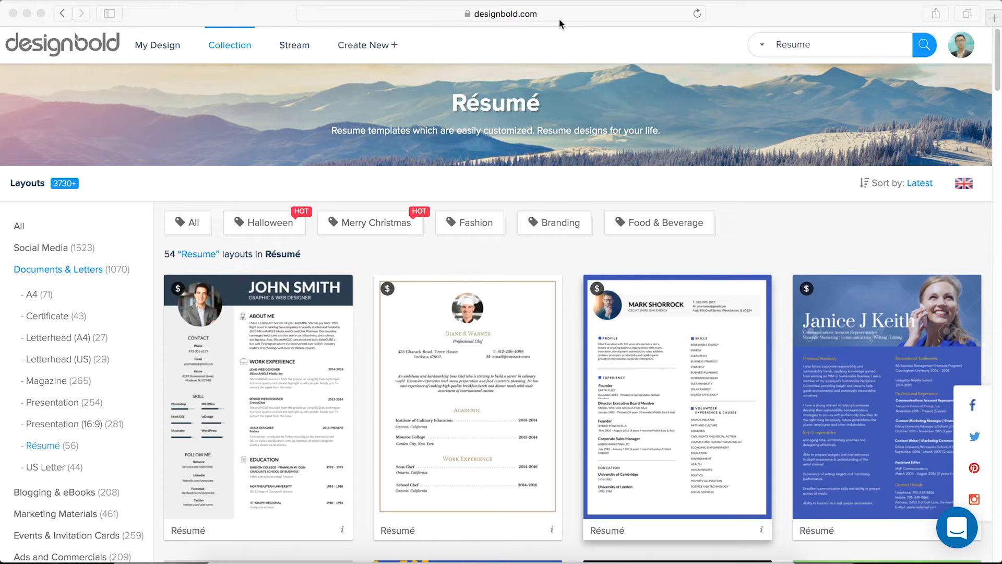
mouse_move(779, 225)
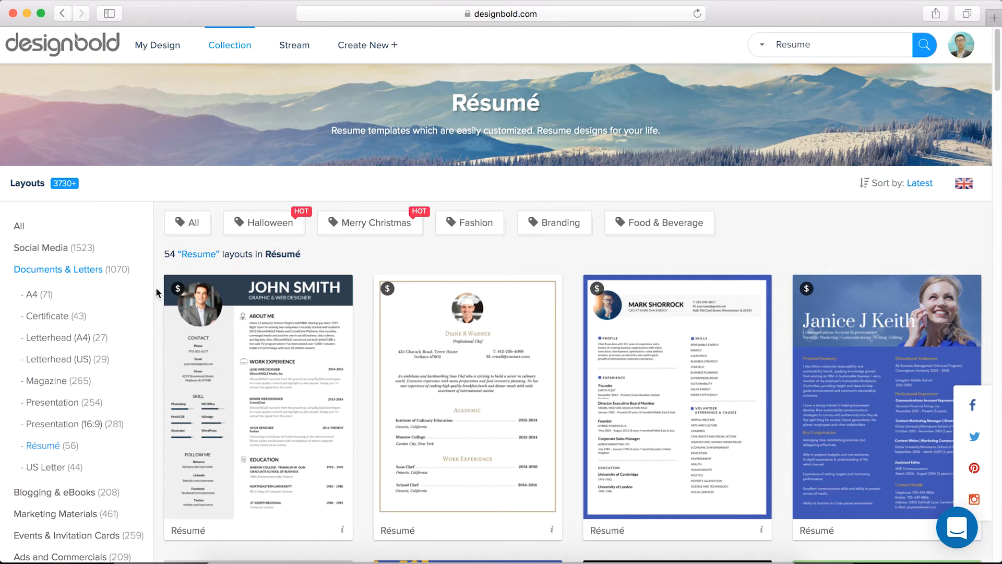
mouse_move(79, 273)
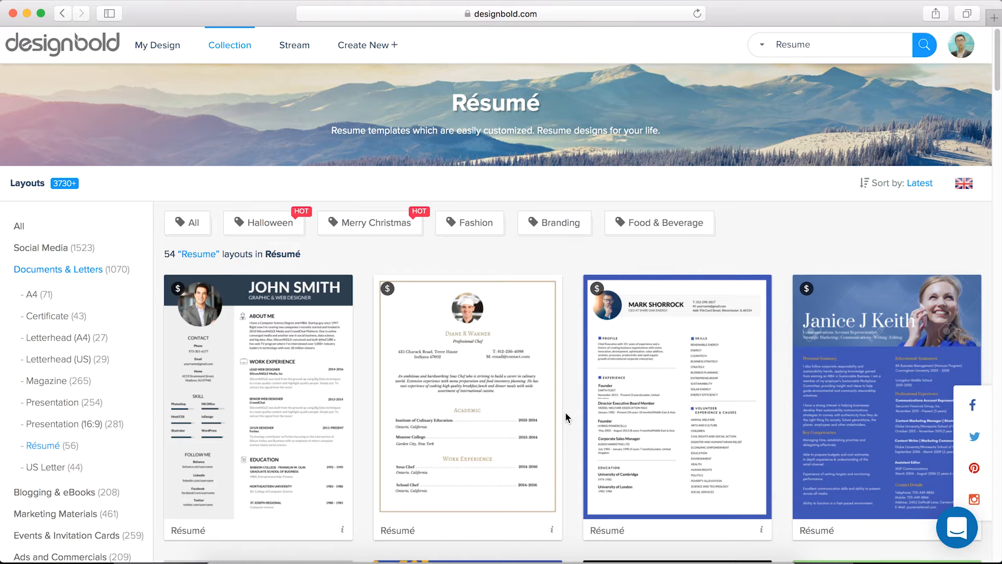
Scroll down the résumé layouts and start a new design from the Maria Taylor template
scroll(down, 3)
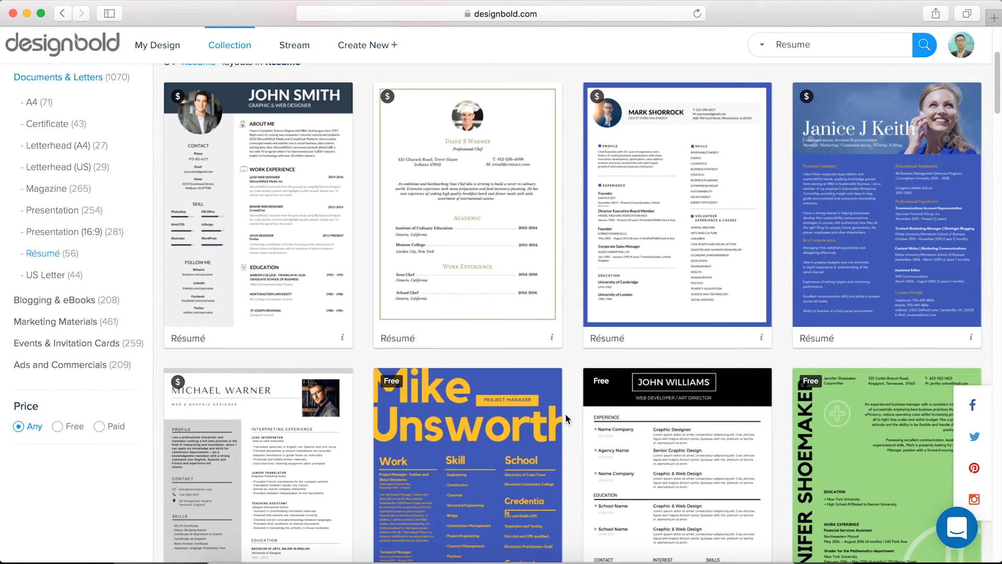
scroll(down, 3)
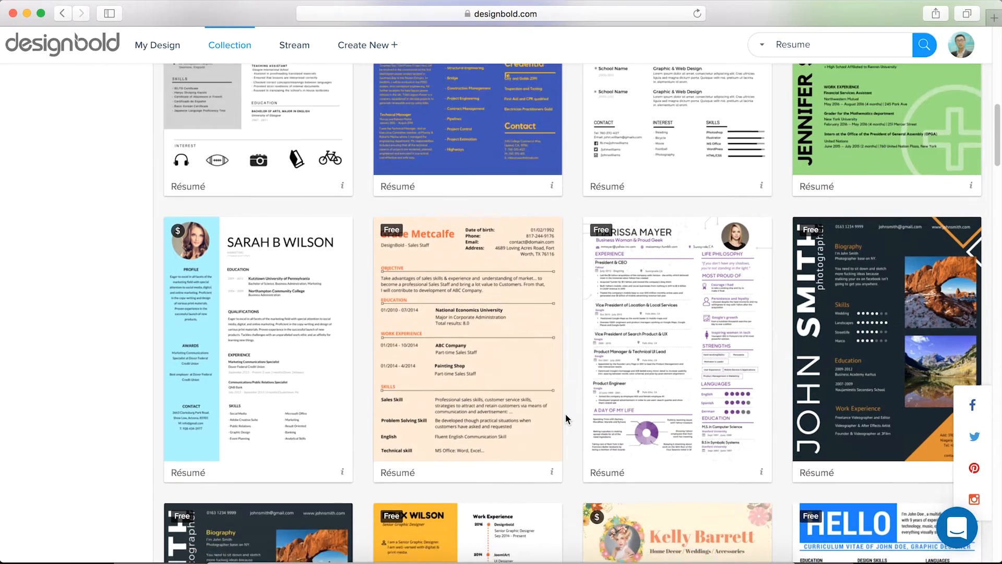
scroll(down, 3)
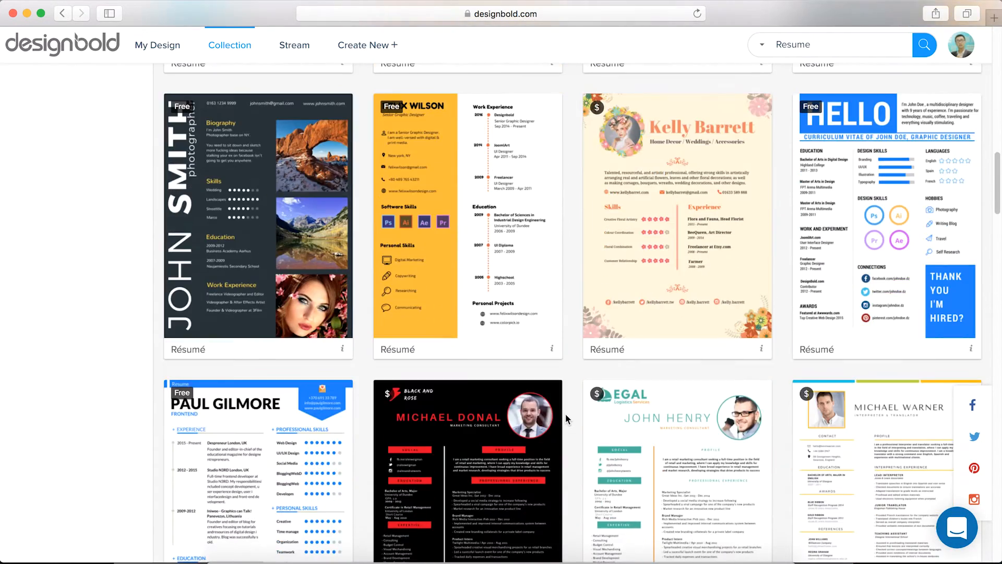
scroll(down, 3)
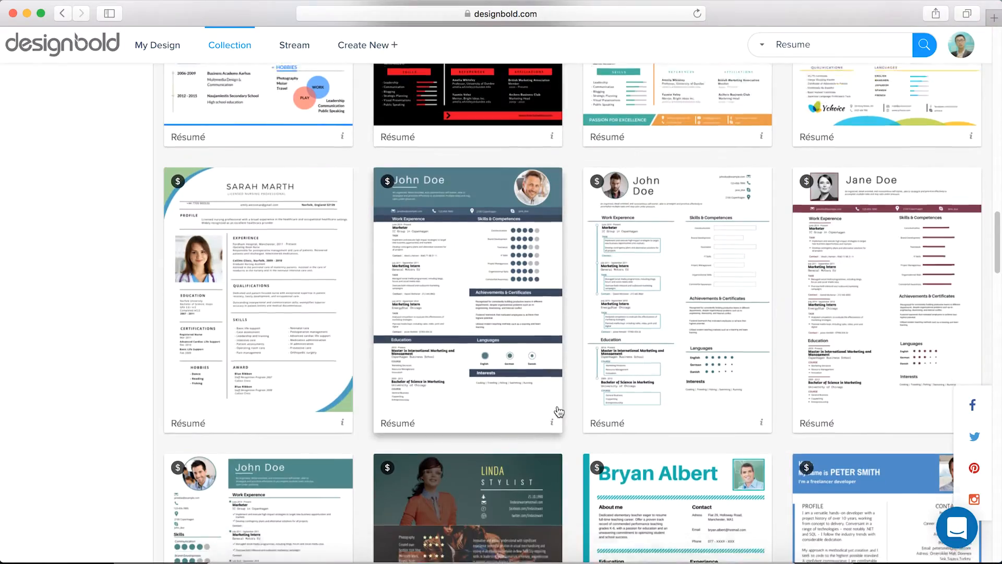
scroll(down, 3)
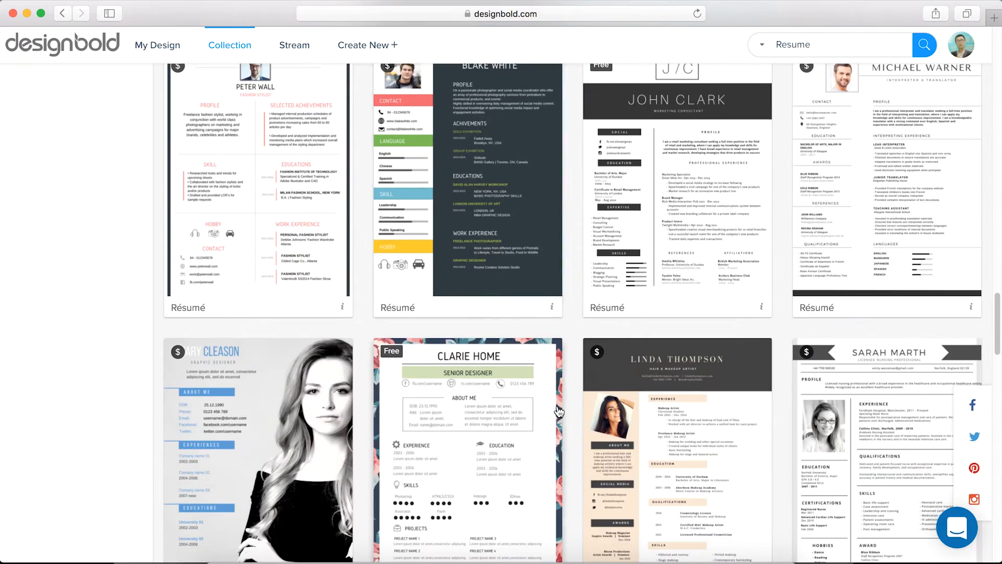
scroll(down, 3)
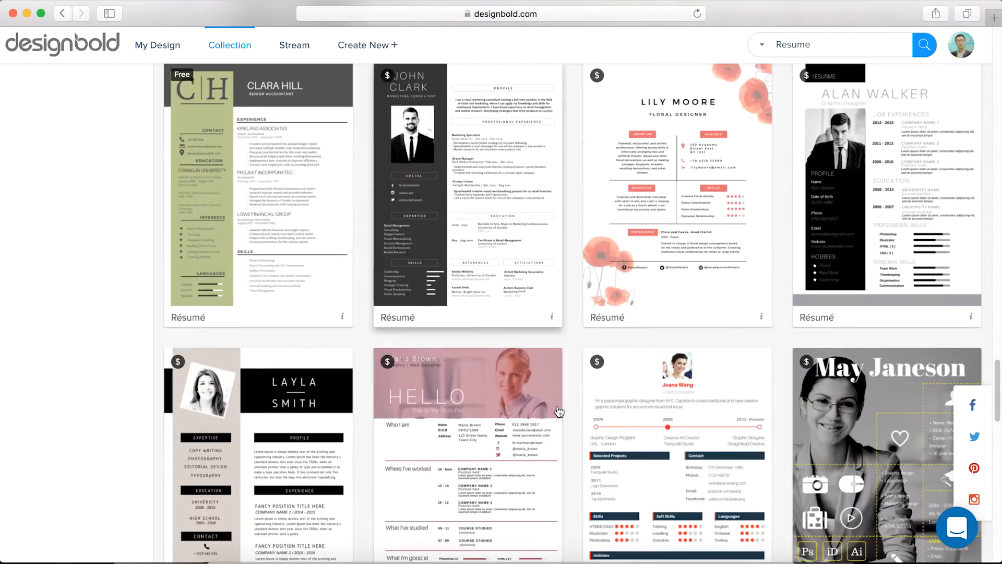
scroll(down, 3)
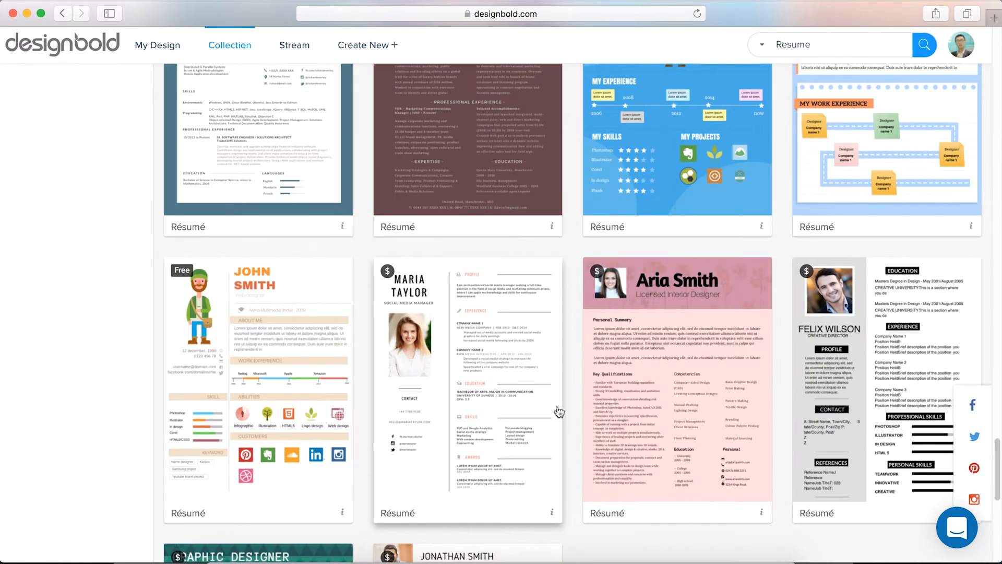
click(473, 371)
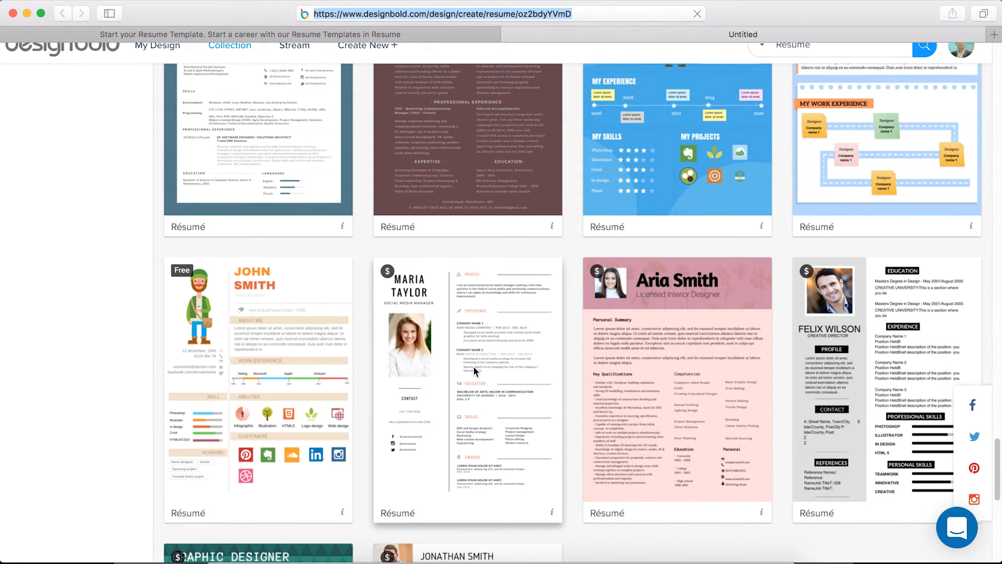
Switch to the new editor tab and browse the Layout panel thumbnails
click(467, 383)
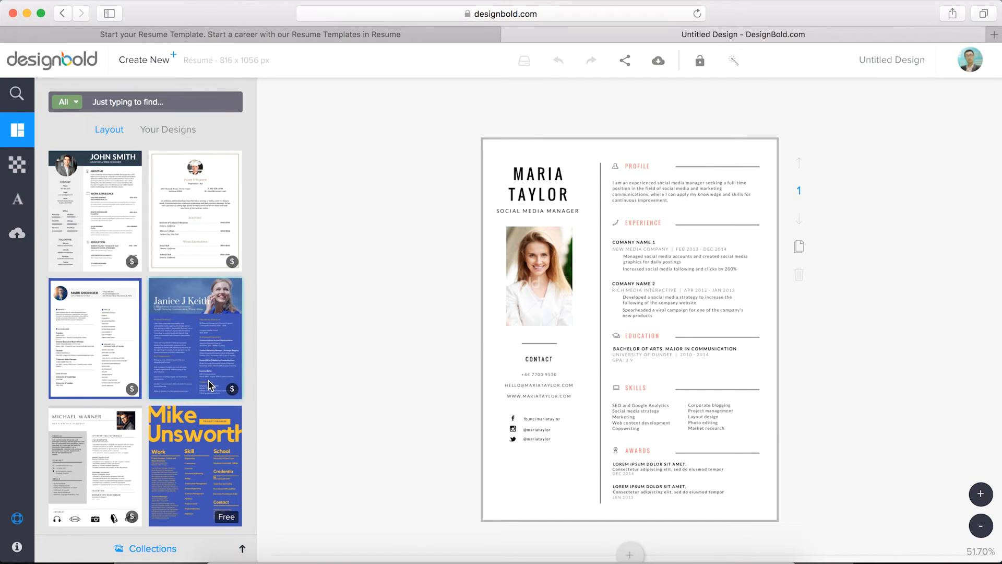
scroll(down, 3)
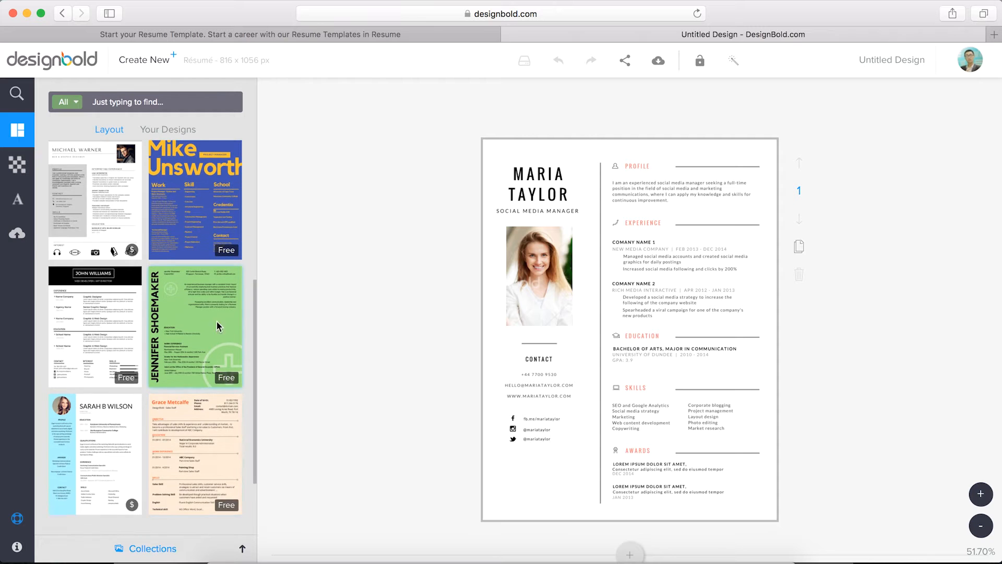
click(195, 199)
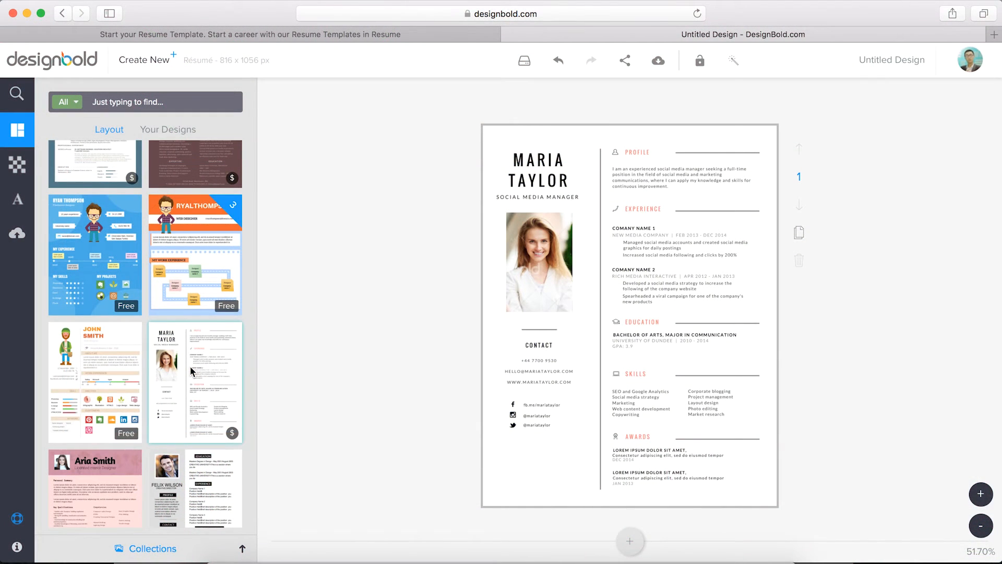
Rename the design from Untitled Design to 'Resume' and save the title
click(891, 59)
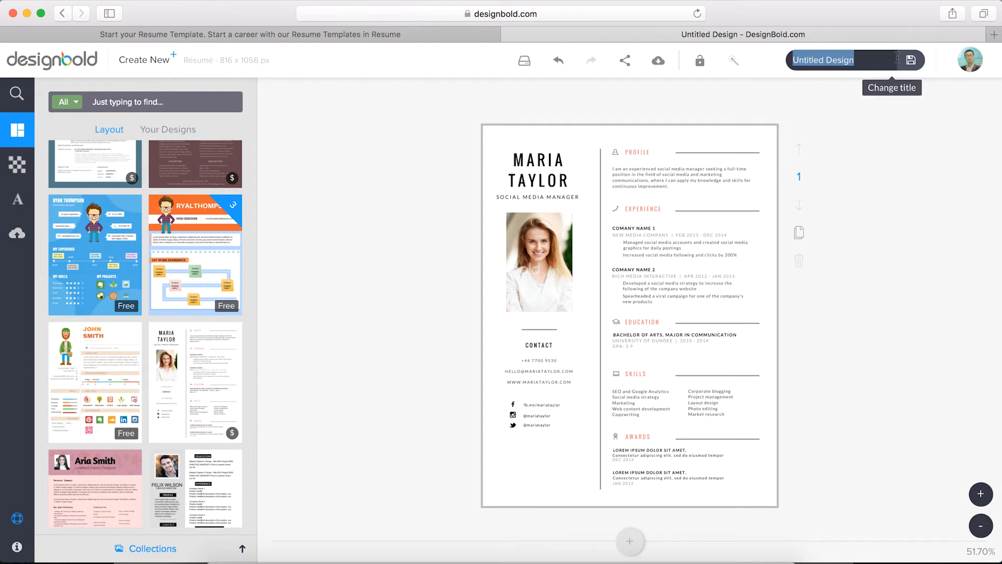
text(Resume)
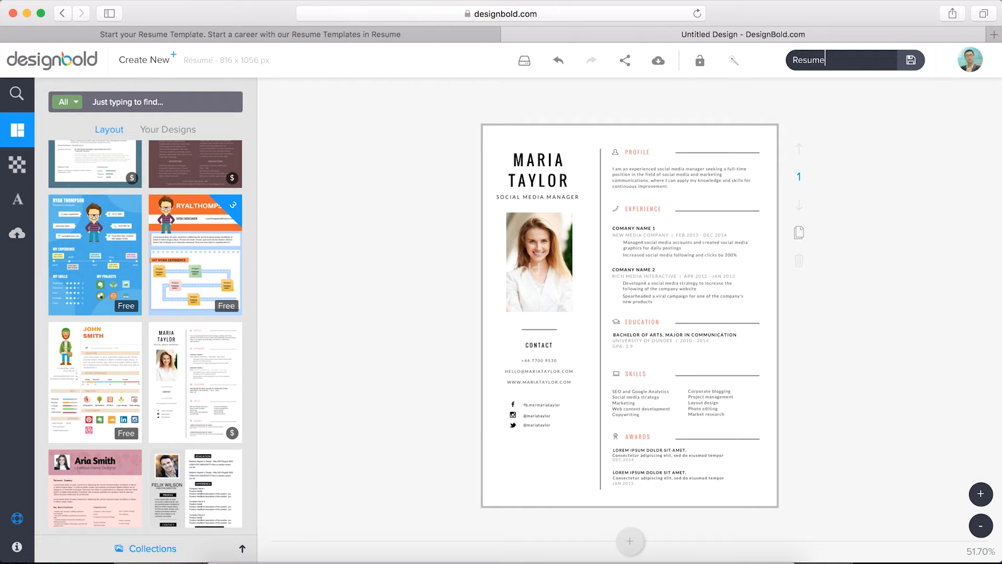
click(910, 60)
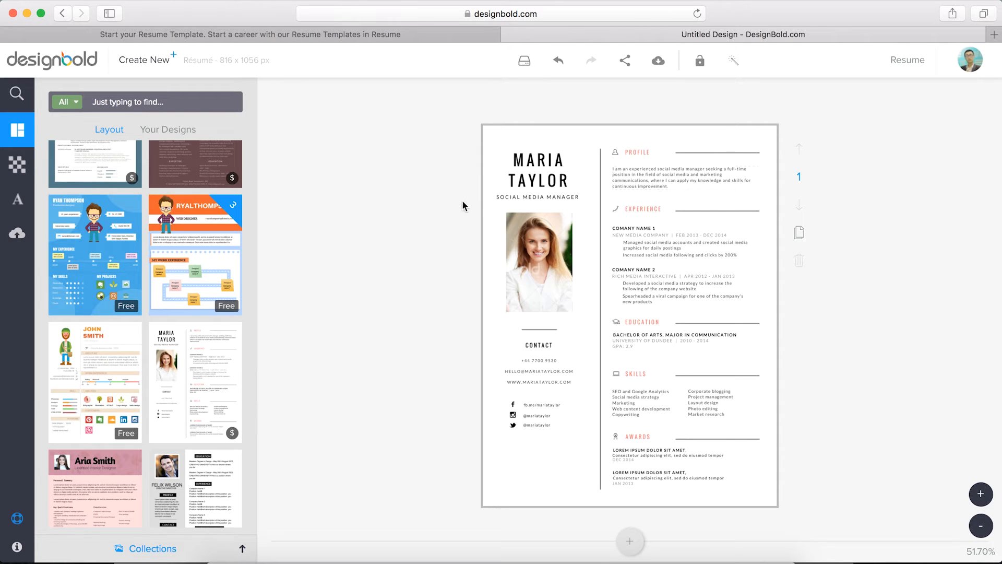
mouse_move(18, 234)
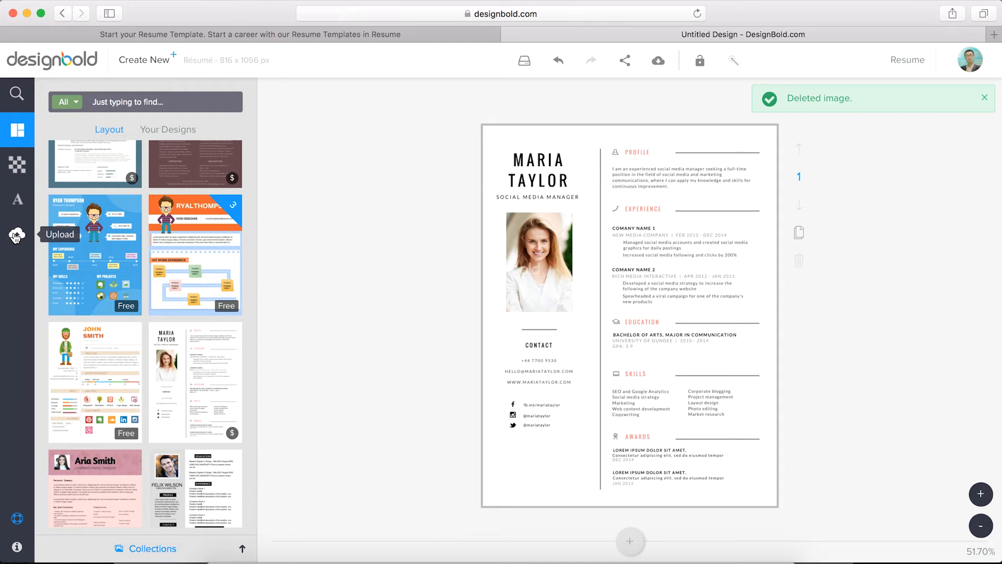
Upload Profile picture.png from the computer into the design's uploaded images
click(18, 234)
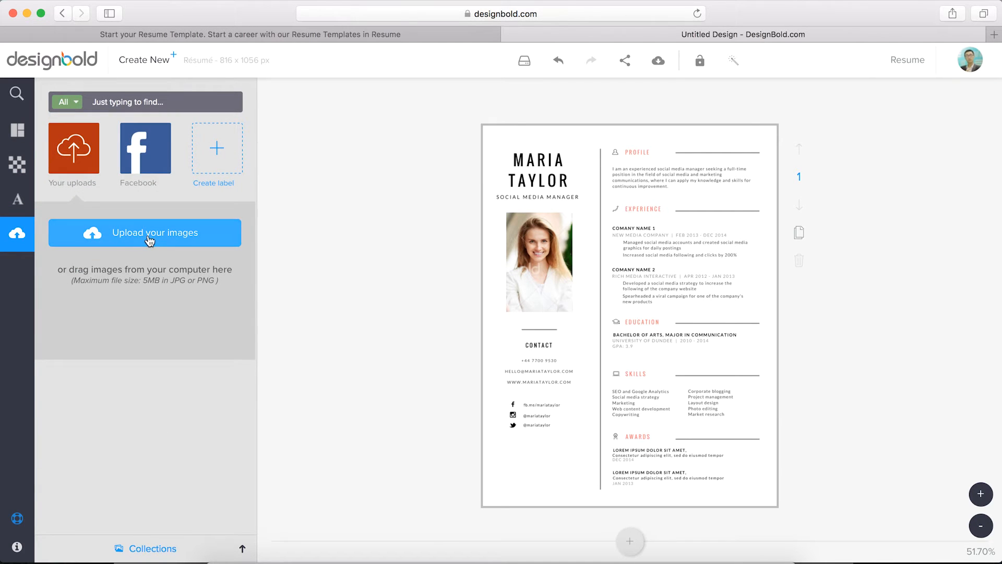
click(145, 231)
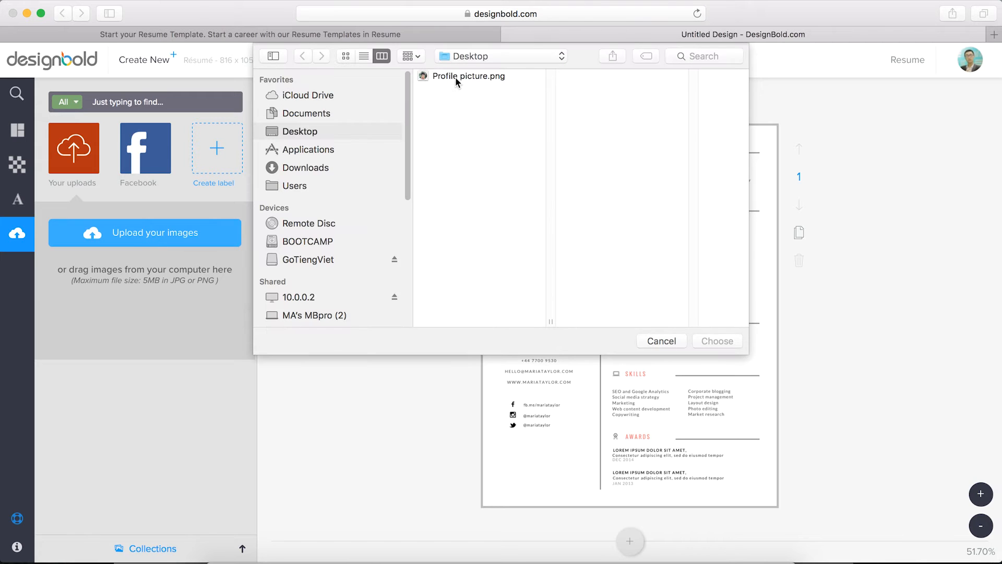
click(468, 76)
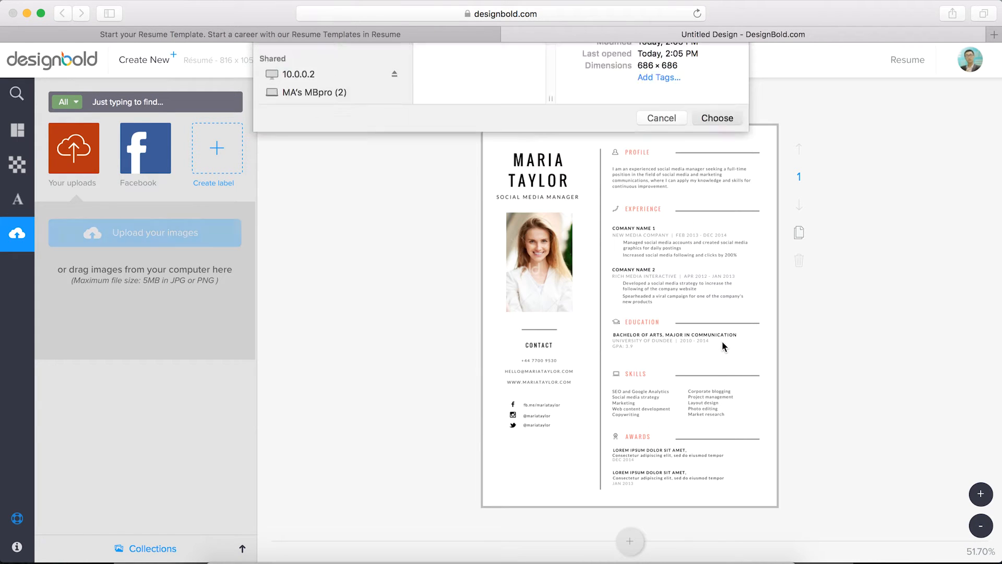
click(716, 118)
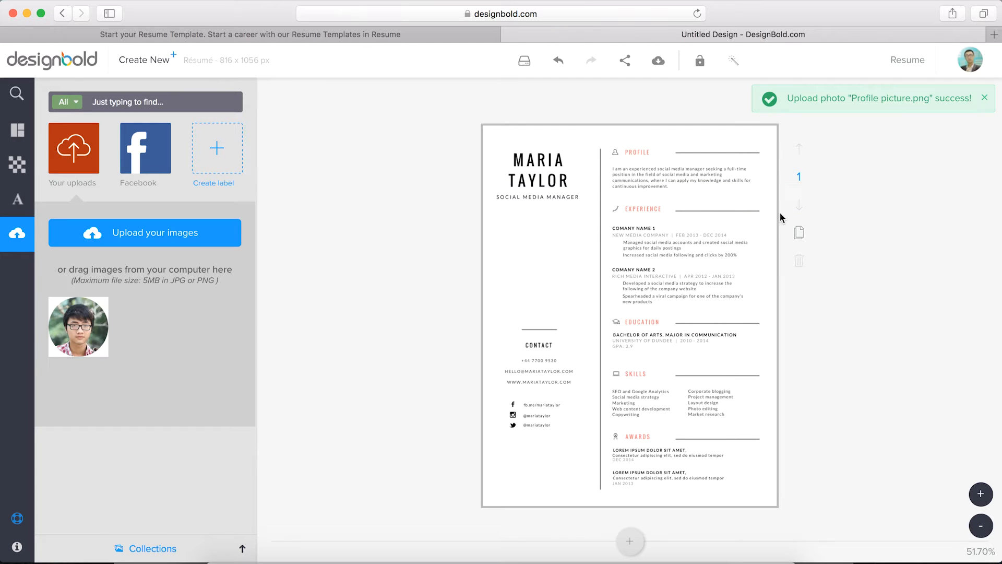
Place the uploaded photo on the résumé, shrink it to a small circle under the job title
drag(78, 326, 241, 307)
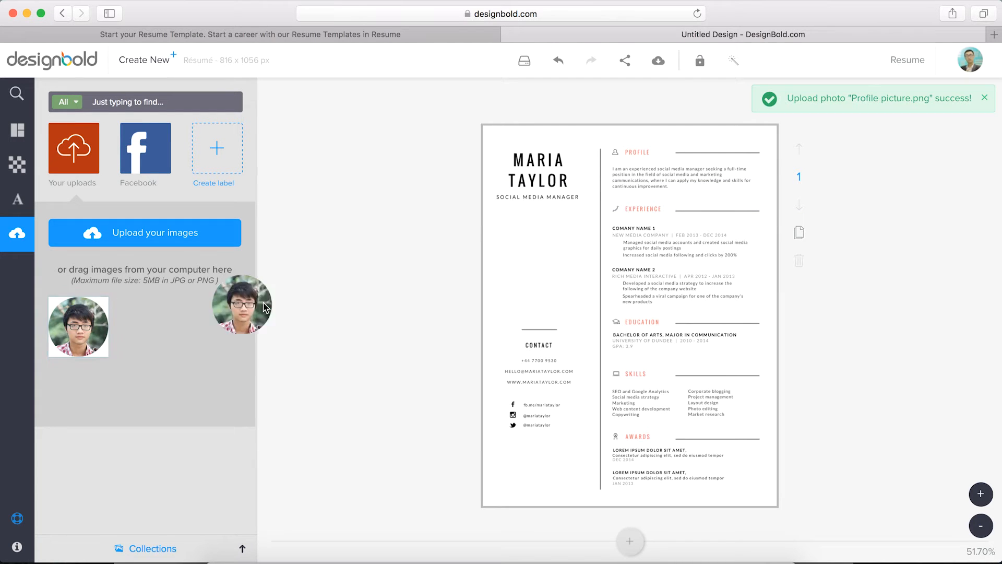
drag(241, 305, 629, 307)
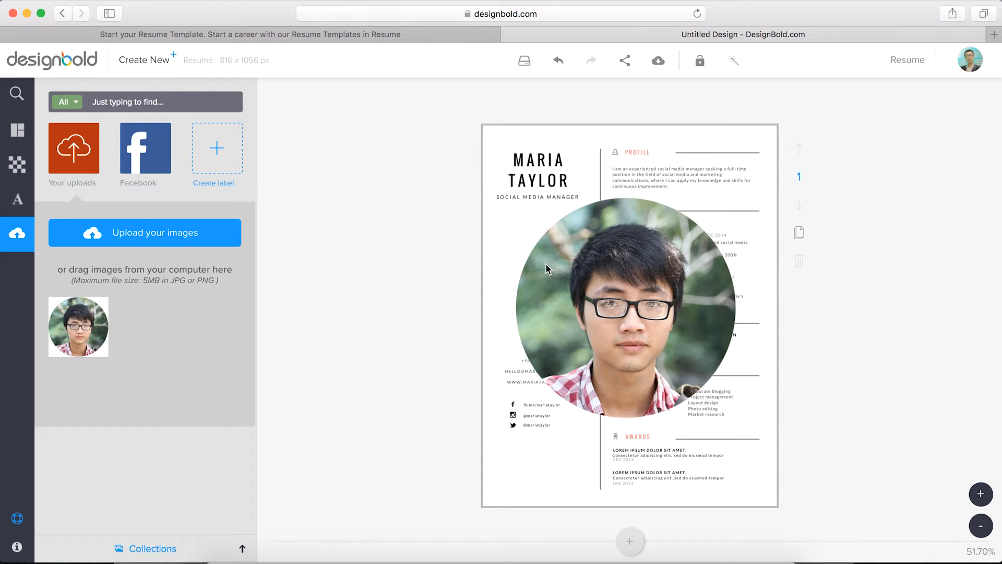
click(627, 300)
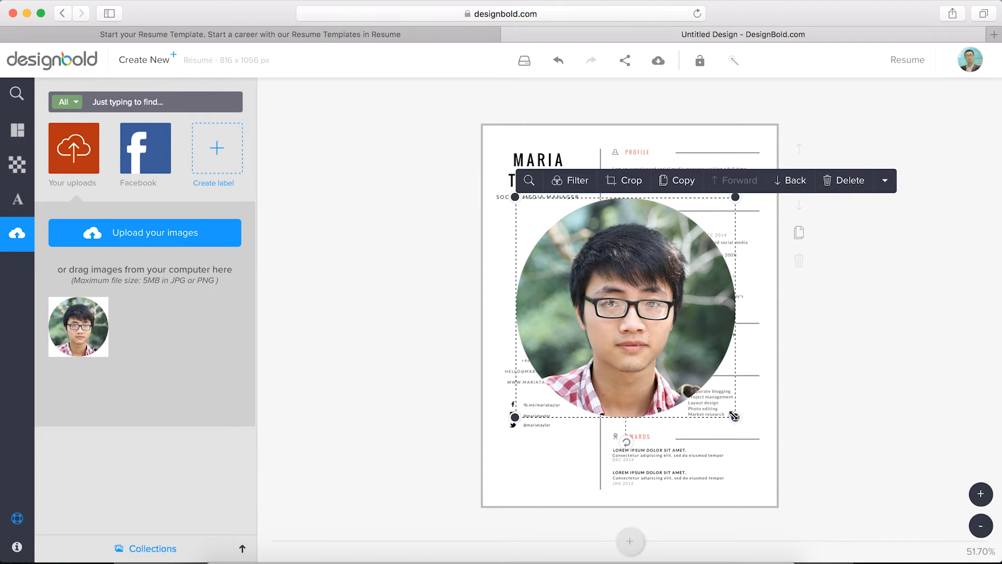
drag(735, 417, 594, 289)
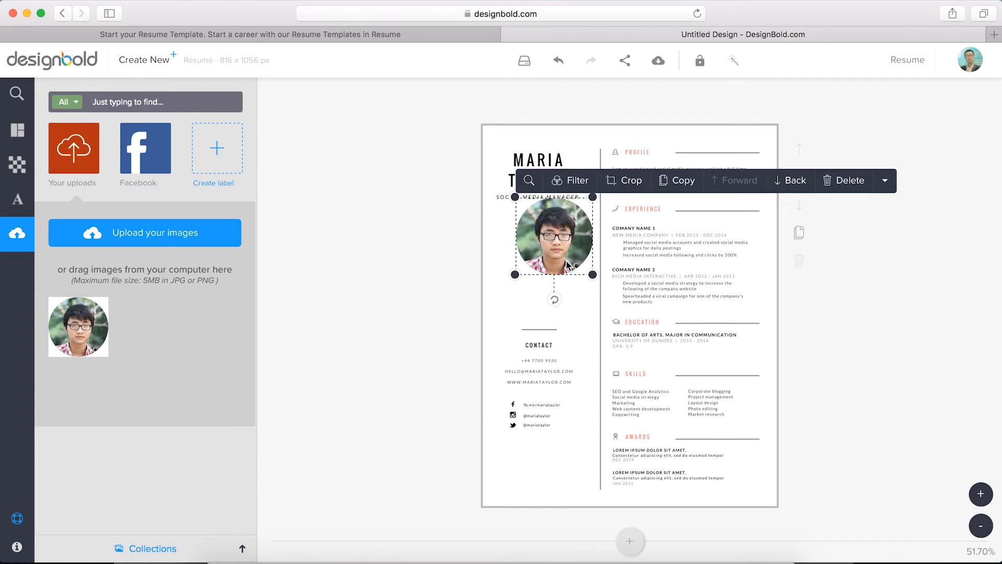
drag(555, 237, 537, 243)
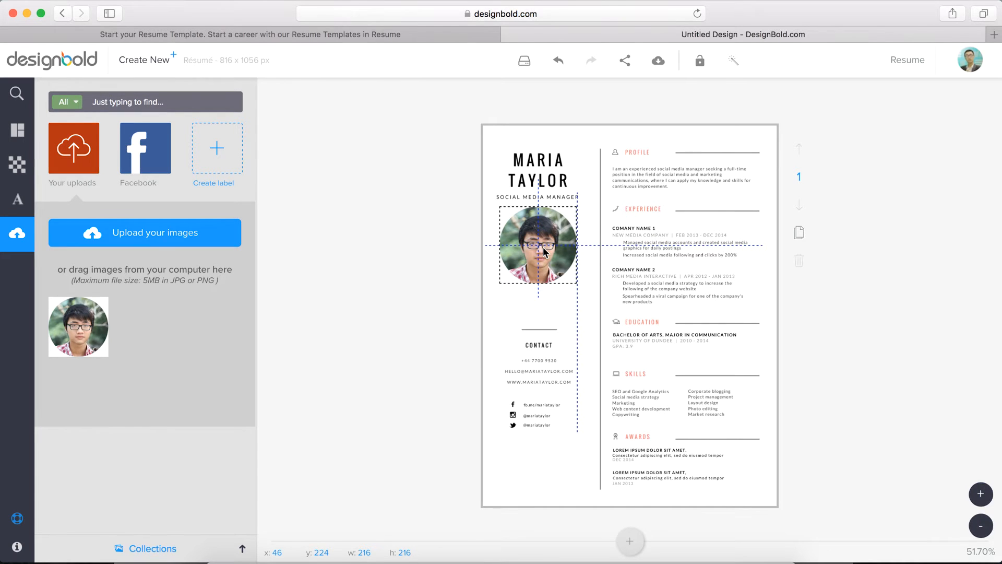
Replace the profile and education placeholder text with the user's own details
click(659, 184)
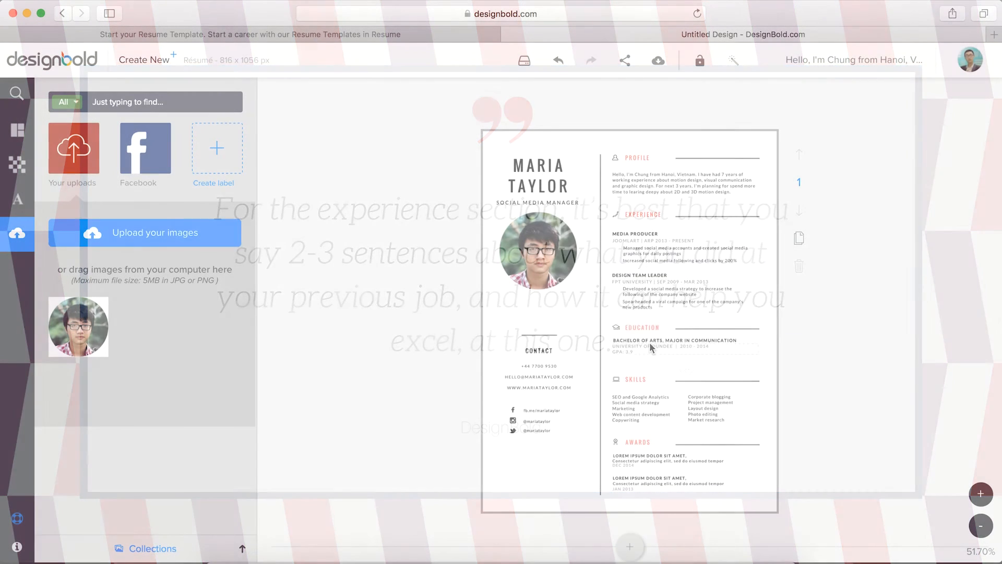
click(674, 341)
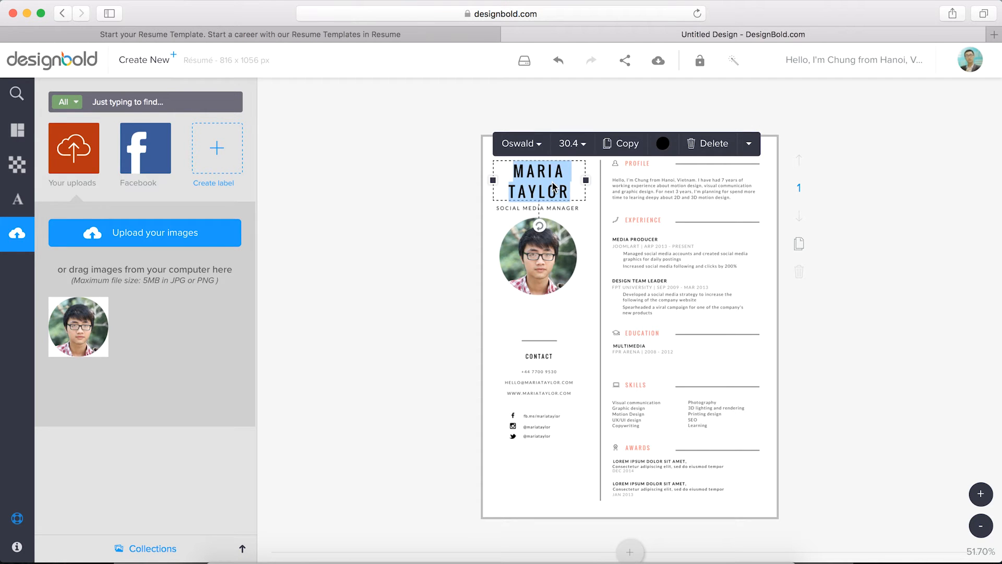
text(CHUNG-)
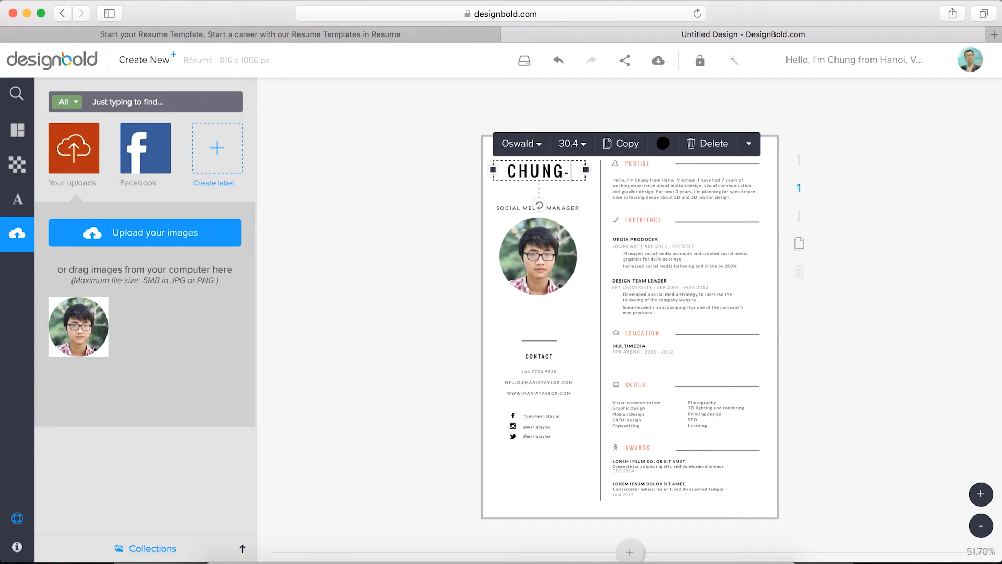
text(NV)
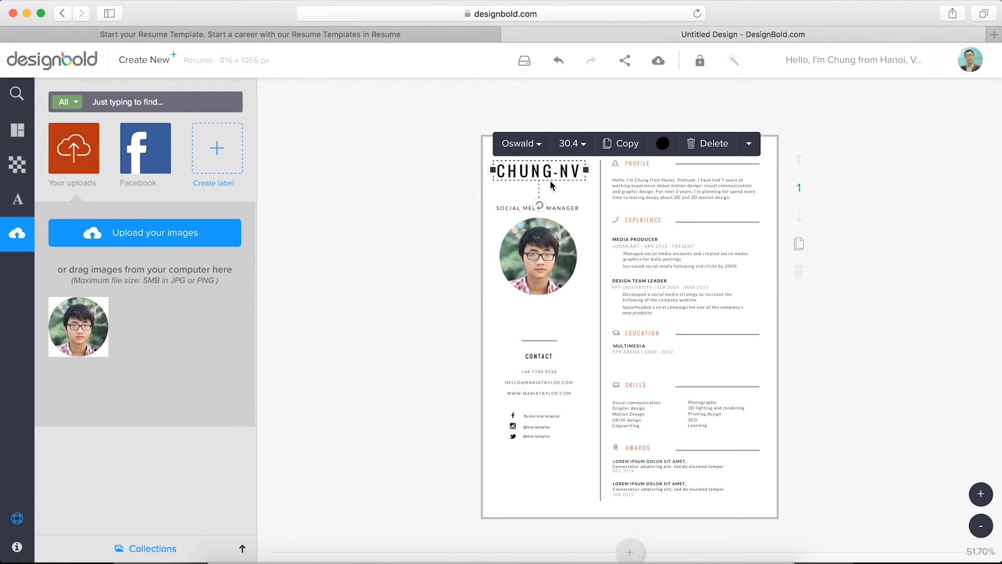
Colour the CHUNG-NV heading teal using the colour wheel and shade slider
click(663, 143)
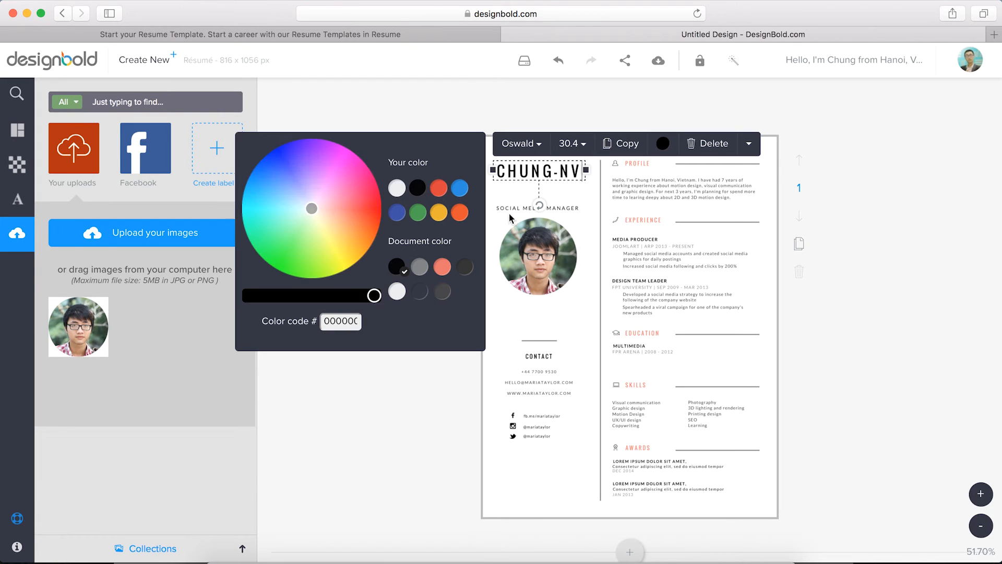
click(260, 212)
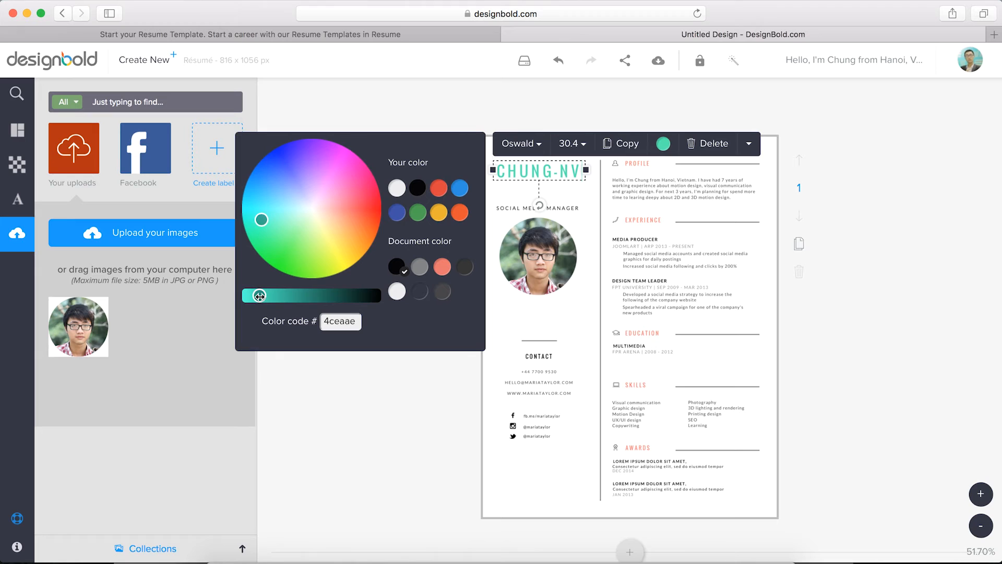
drag(260, 296, 266, 296)
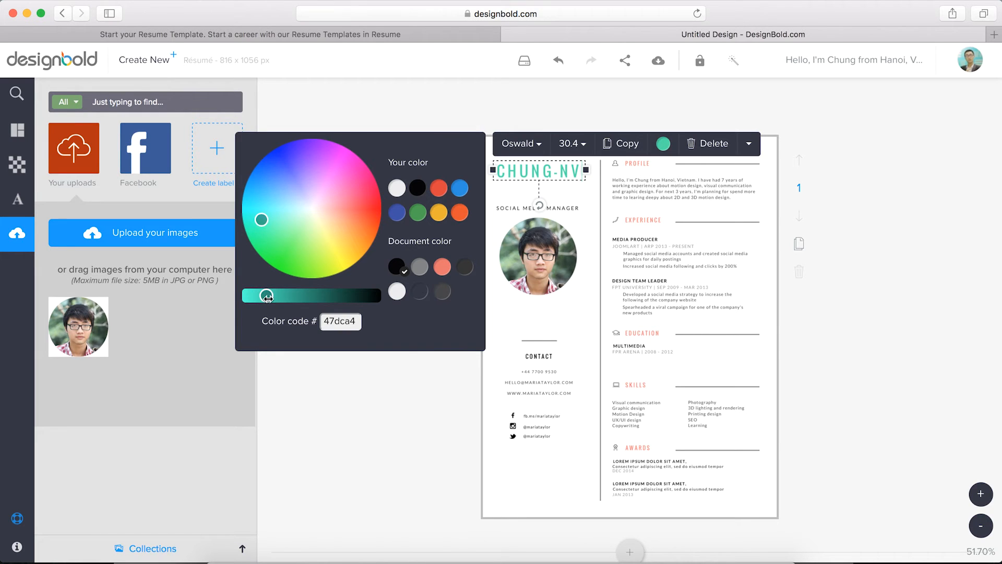
click(853, 327)
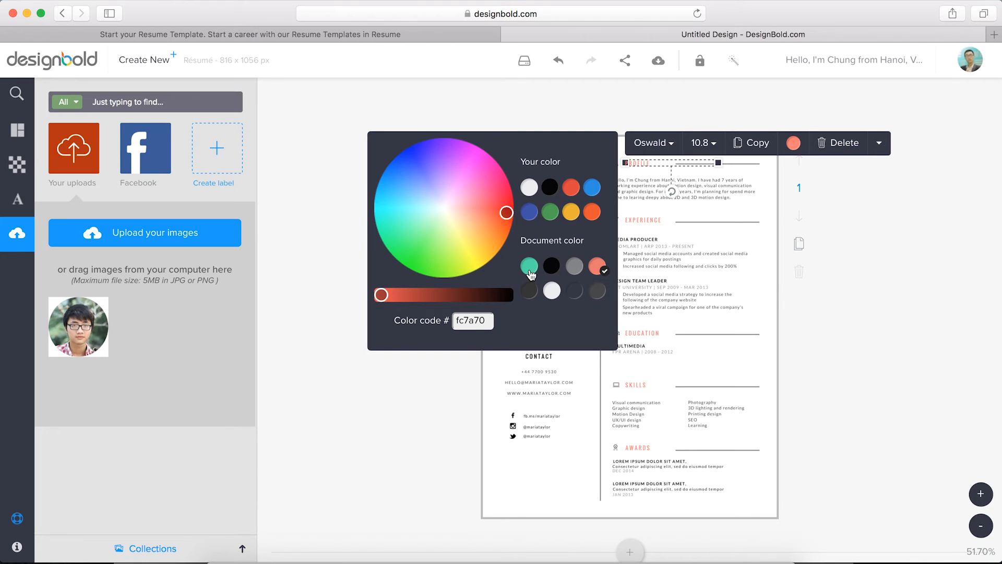
mouse_move(529, 266)
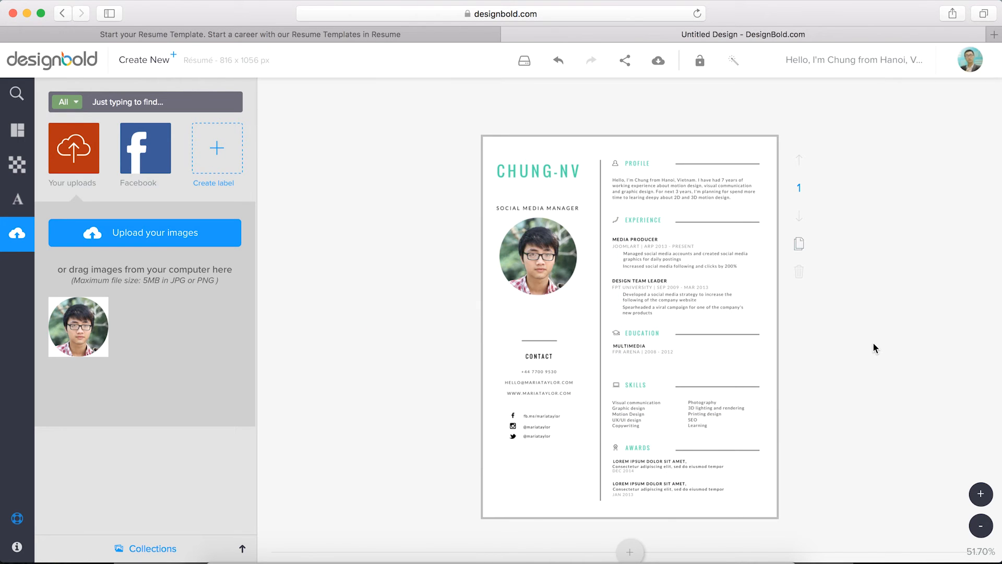
mouse_move(731, 335)
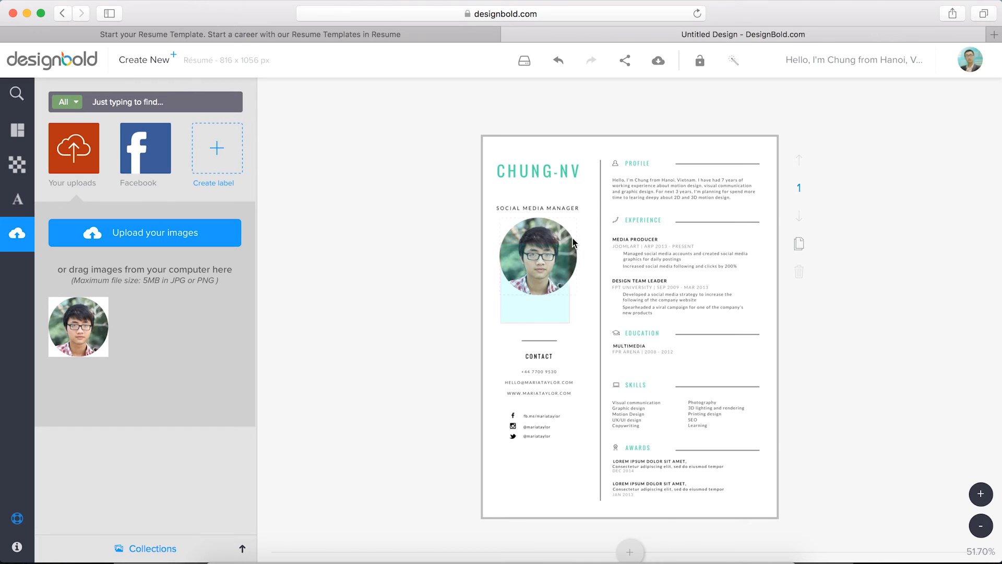
Move the job title, photo and contact block higher, then start downloading the design
click(538, 256)
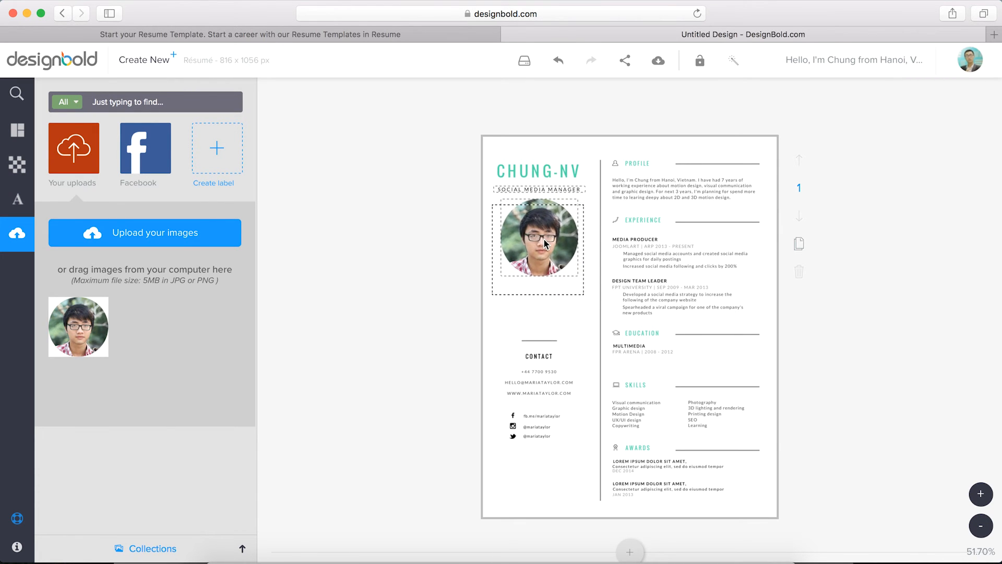
click(538, 241)
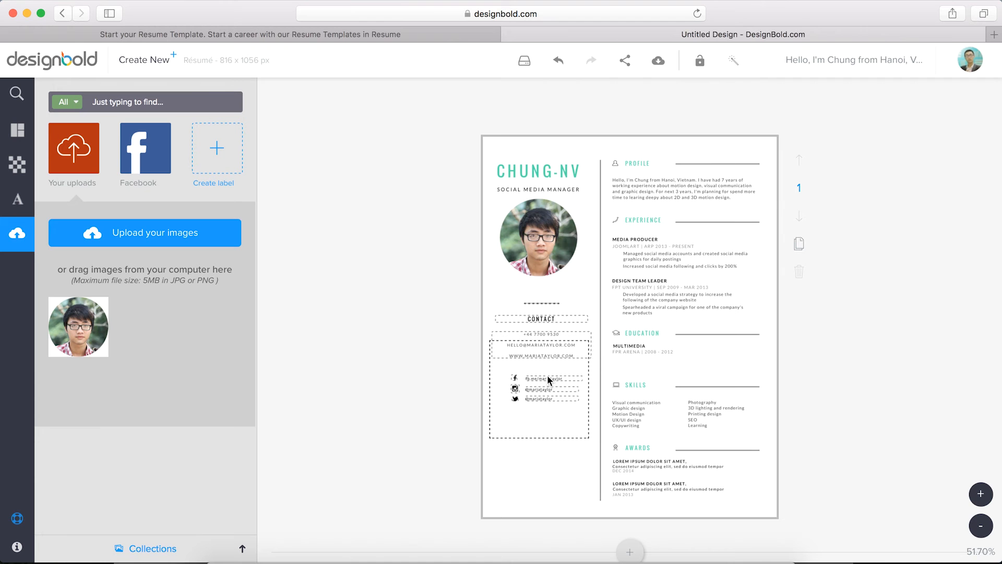
click(543, 463)
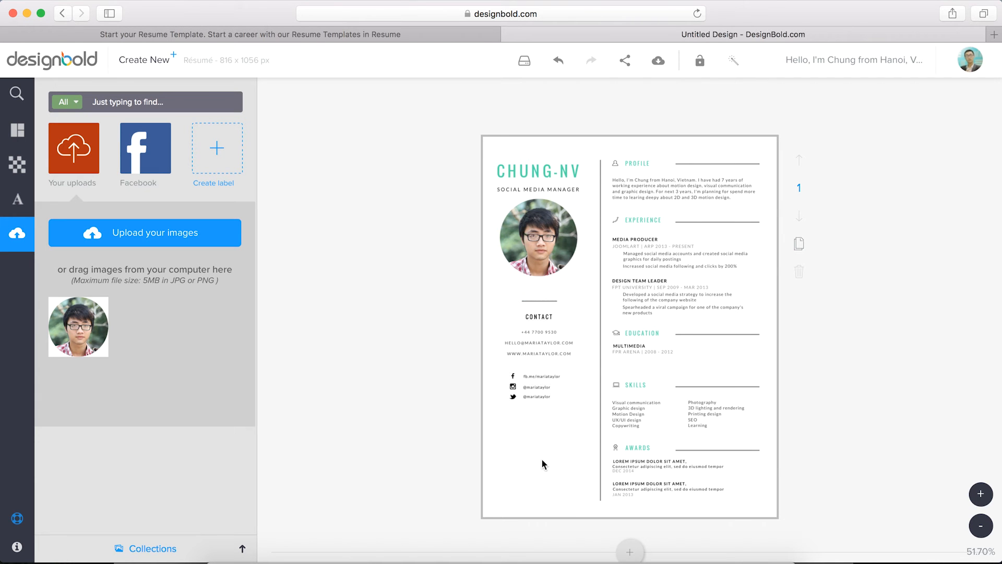
click(658, 60)
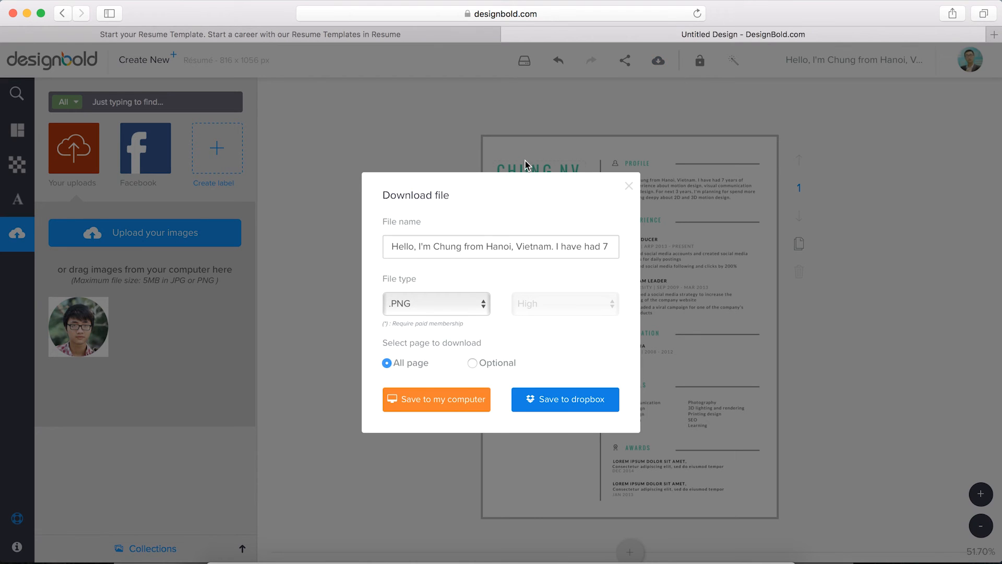
Download the résumé as Chungnv.pdf to the computer and view the saved PDF
click(500, 247)
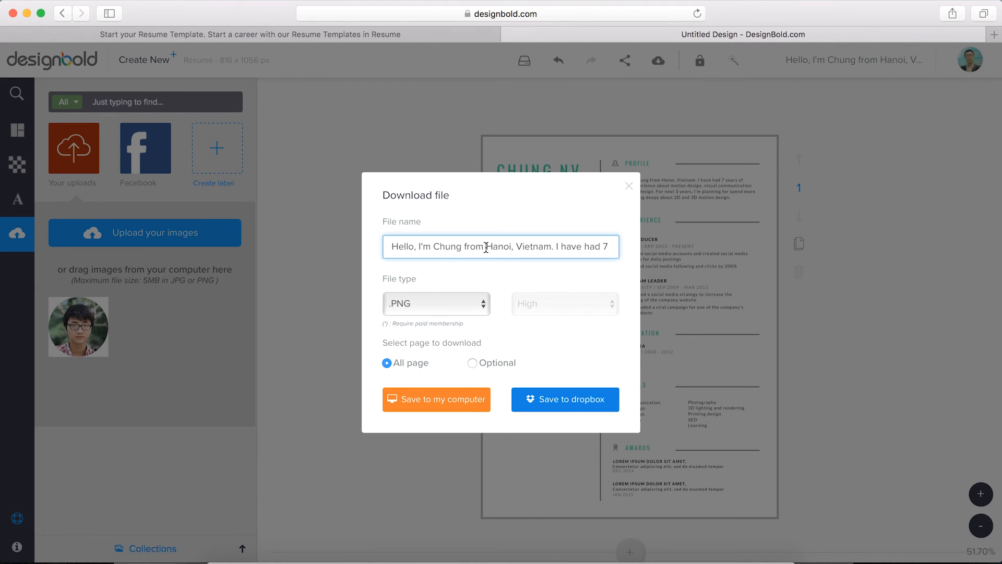
text(Chungnv)
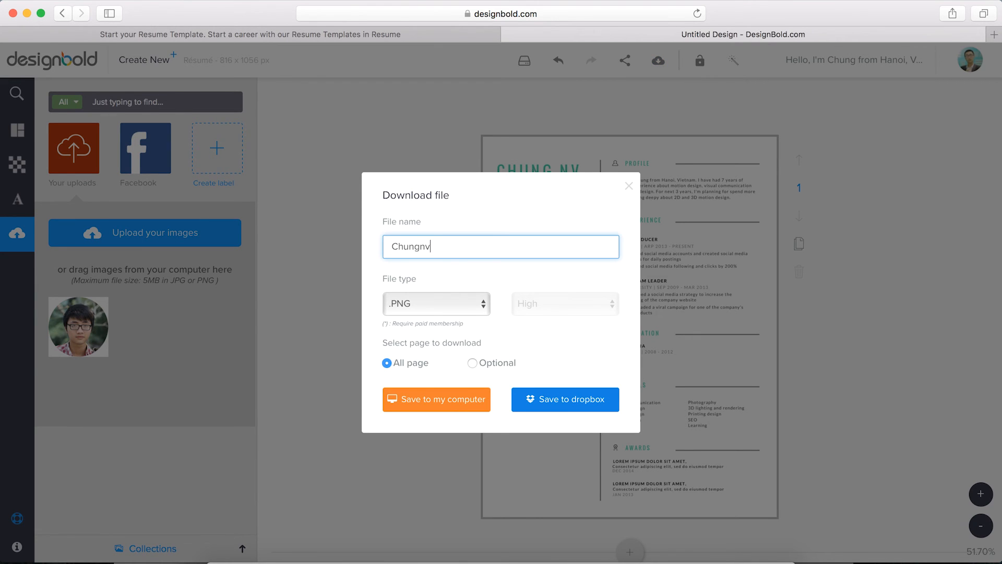
click(437, 303)
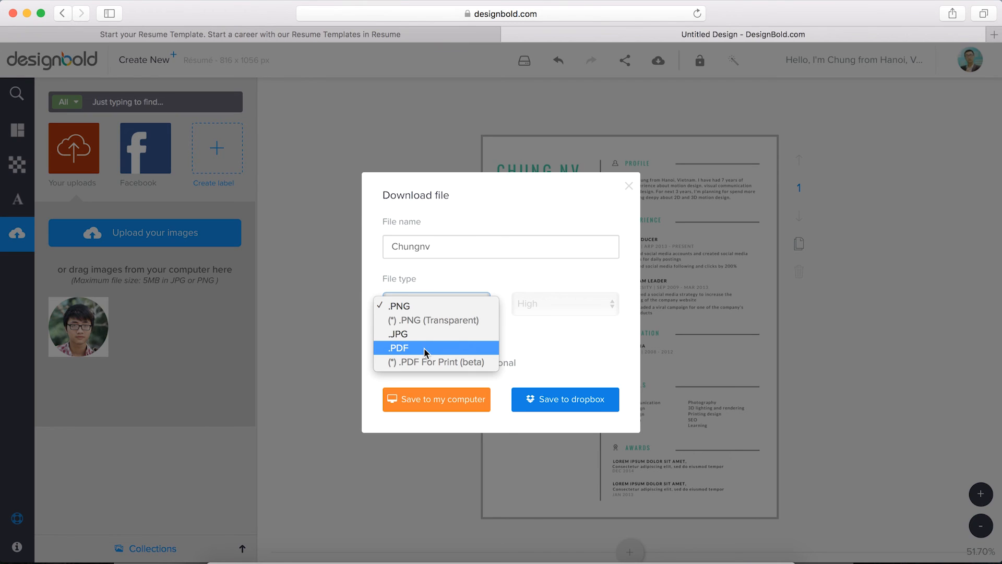
click(397, 347)
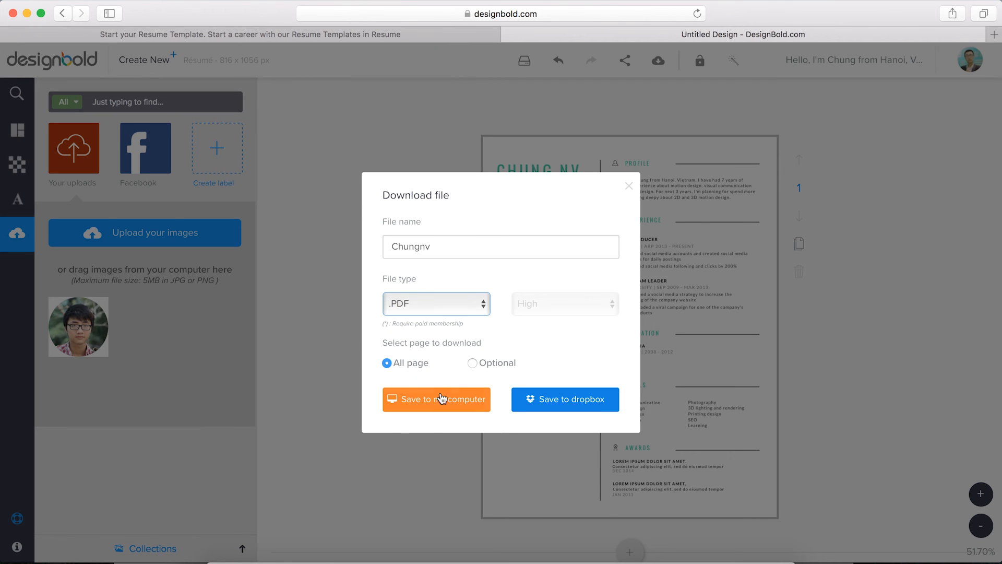
click(437, 399)
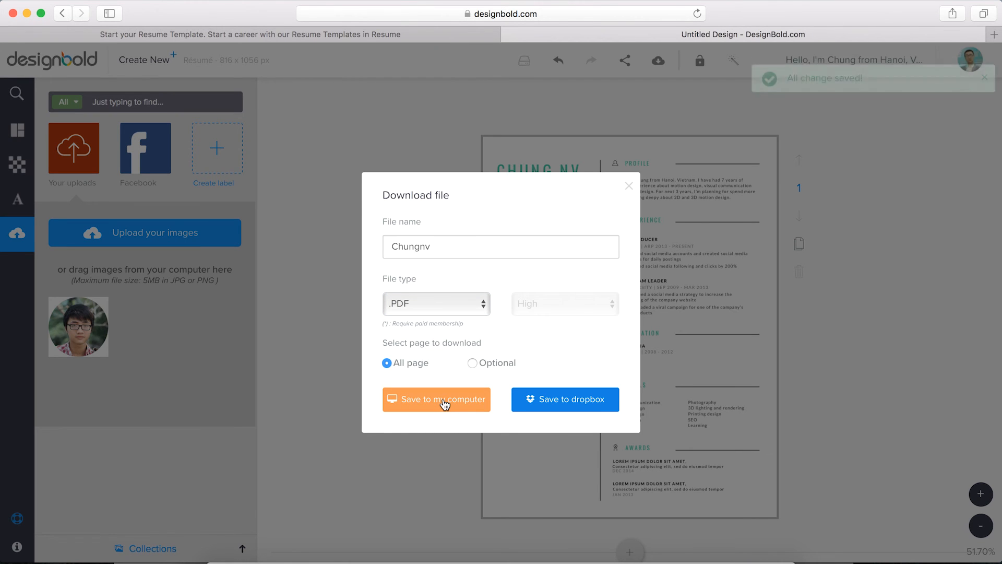
click(436, 399)
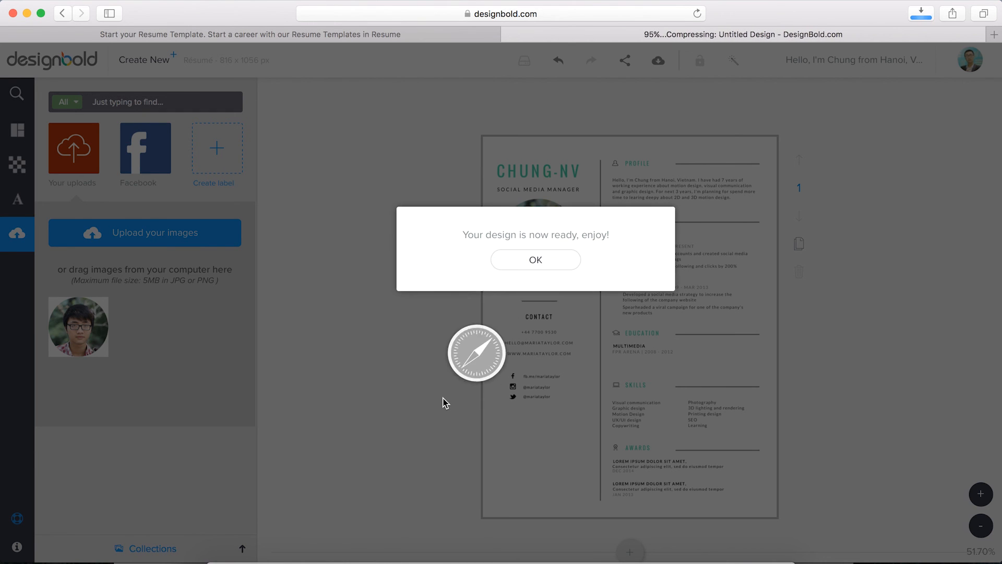
click(536, 260)
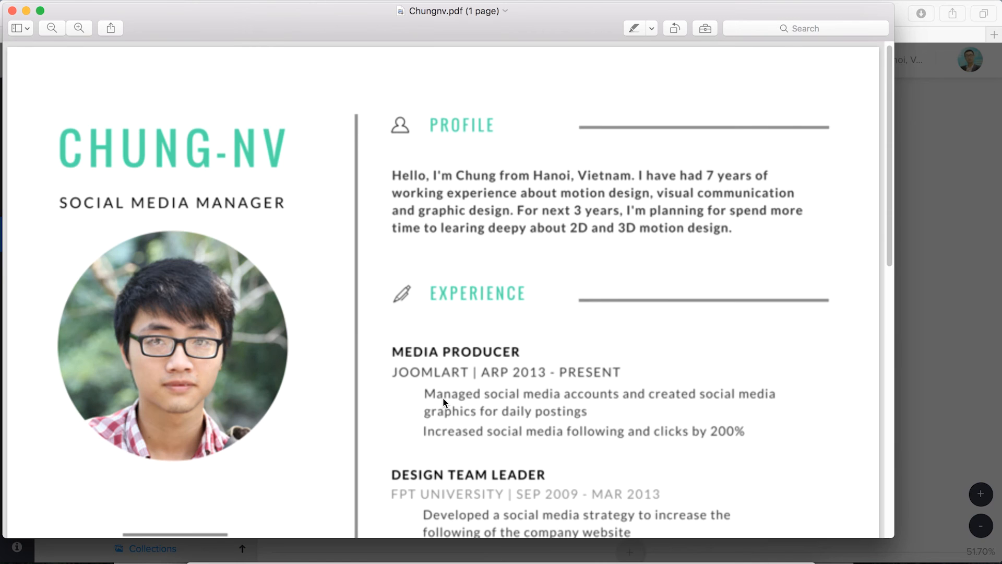